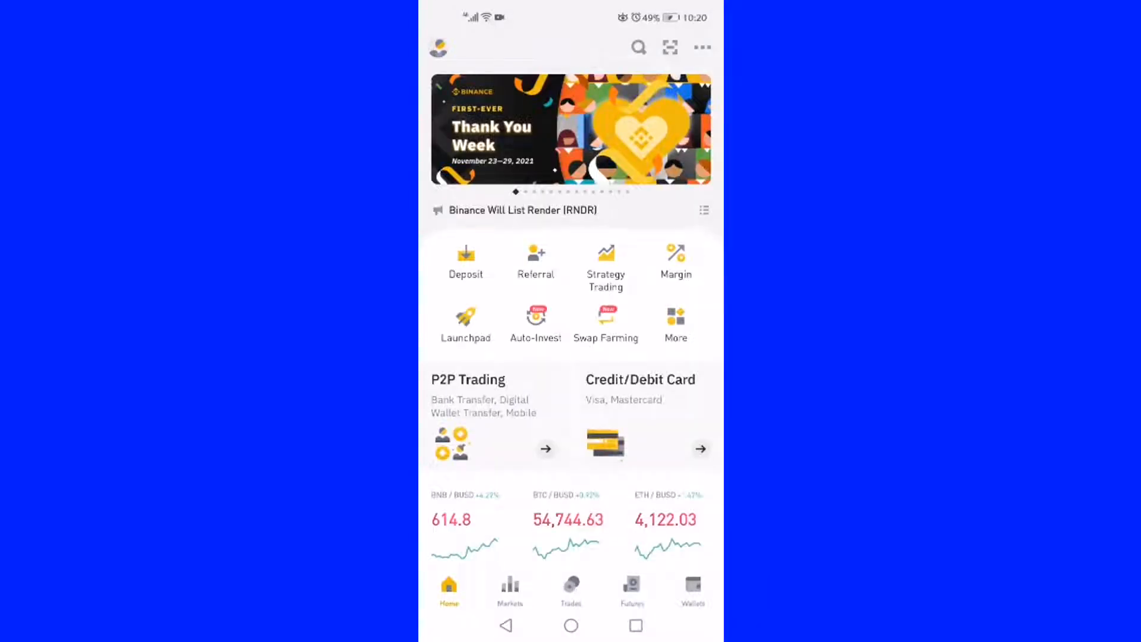
- Switch from the Binance home screen to the Royal Q app's Home tab
click(438, 48)
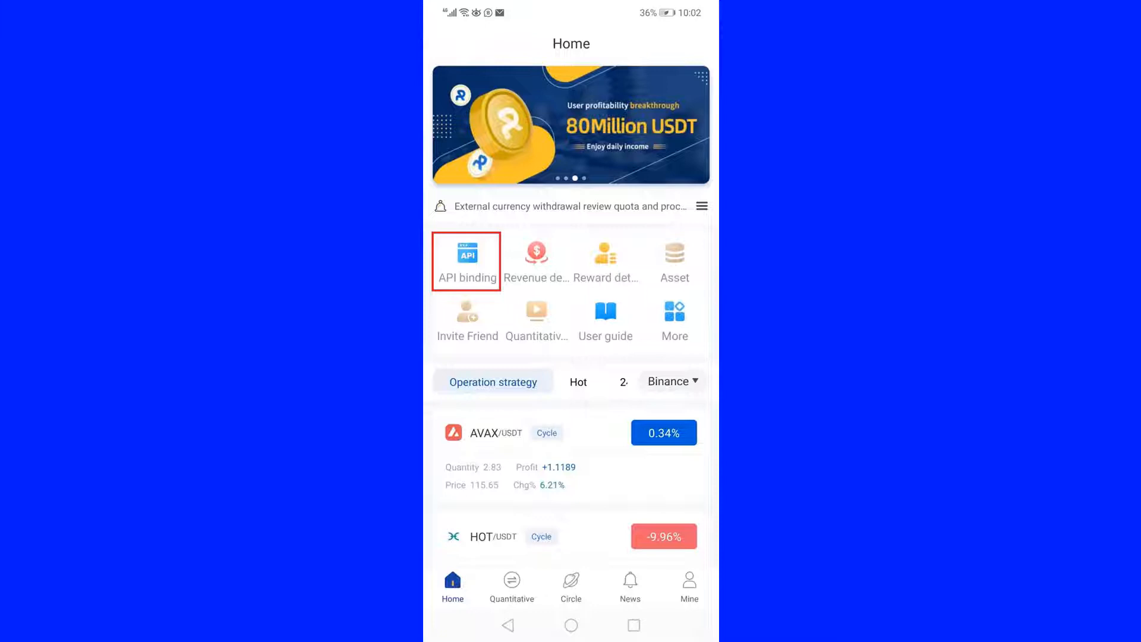
- Open Royal Q's Binance binding form via API binding and scroll through its empty fields
click(467, 260)
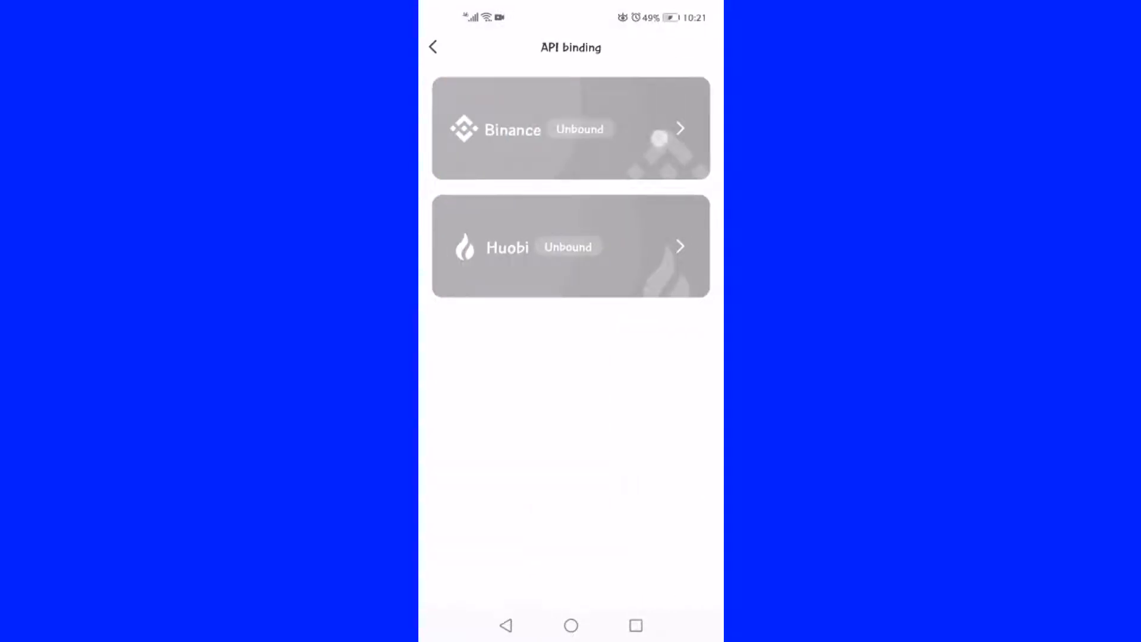
click(571, 128)
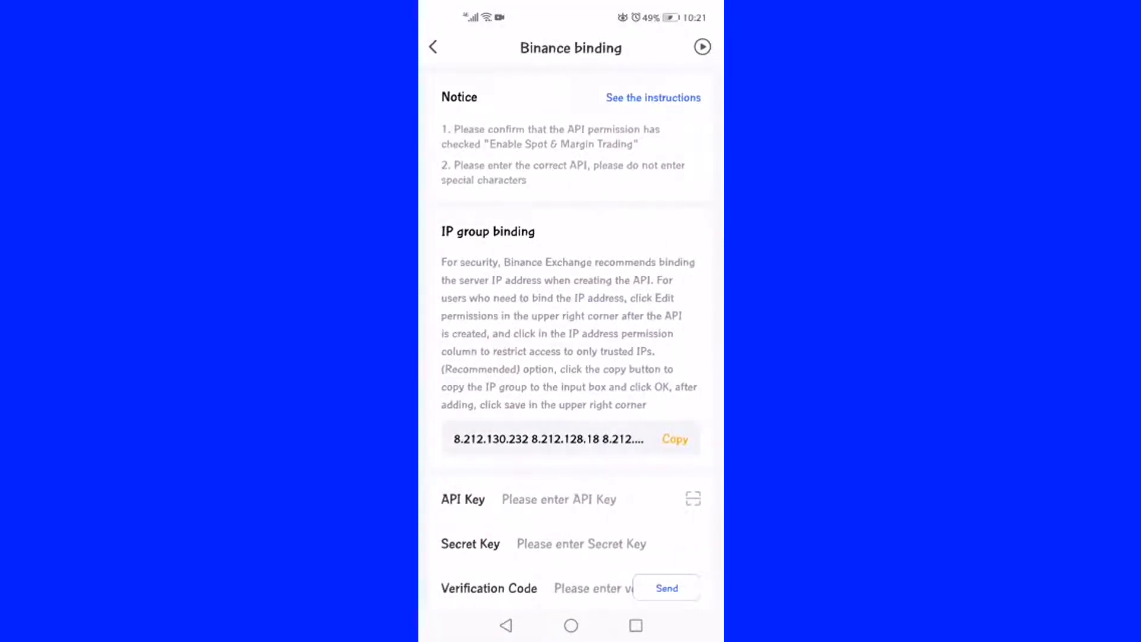
scroll(down, 3)
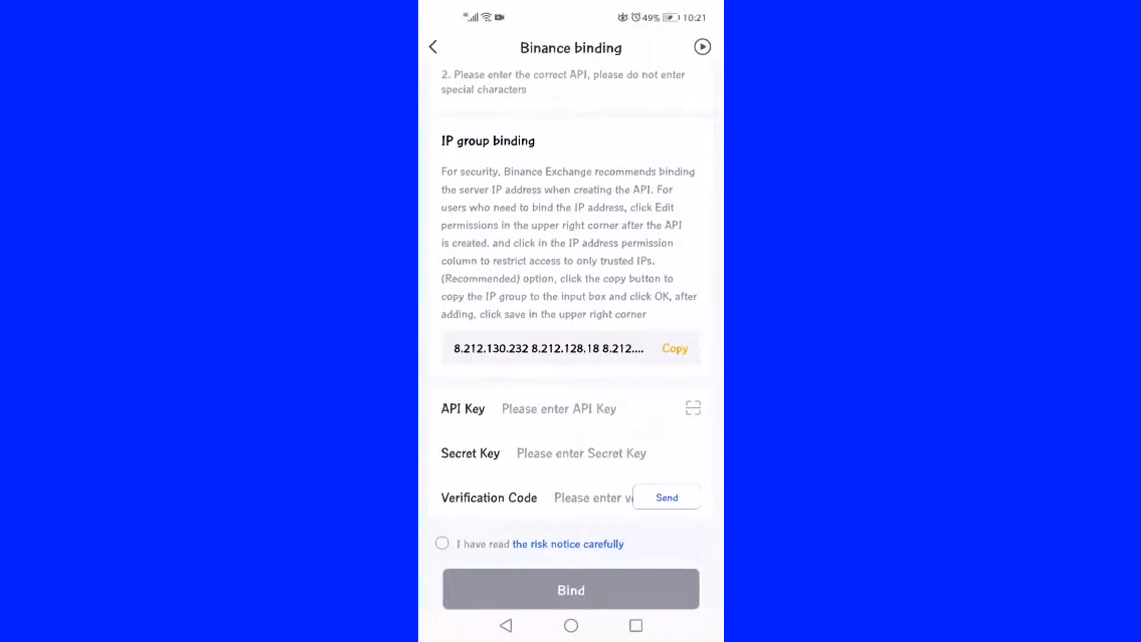
scroll(down, 3)
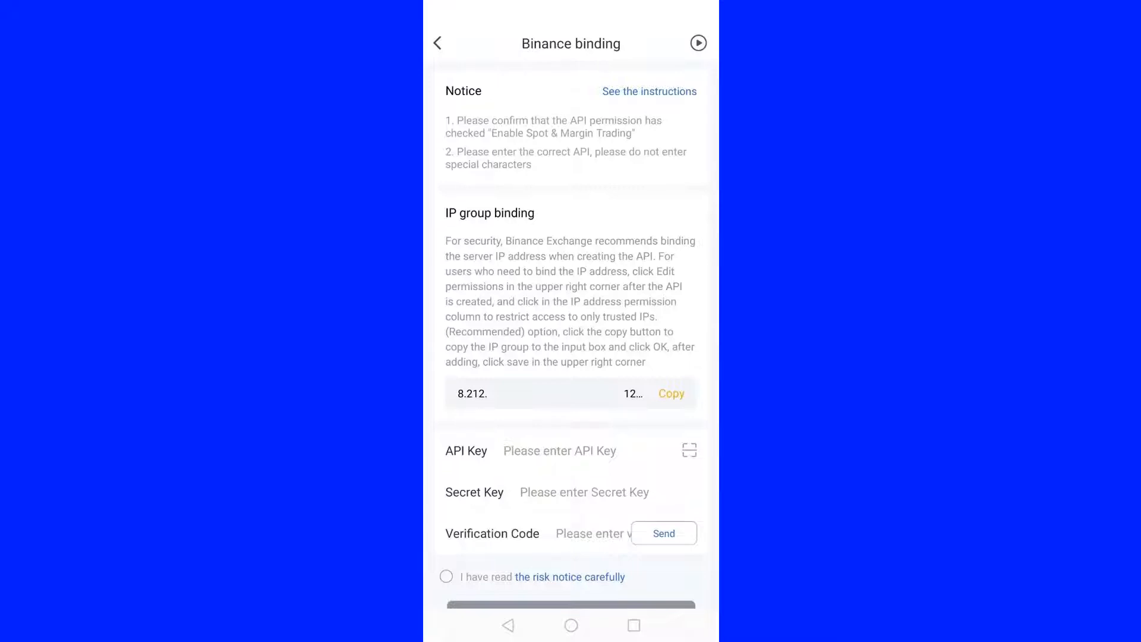
click(437, 43)
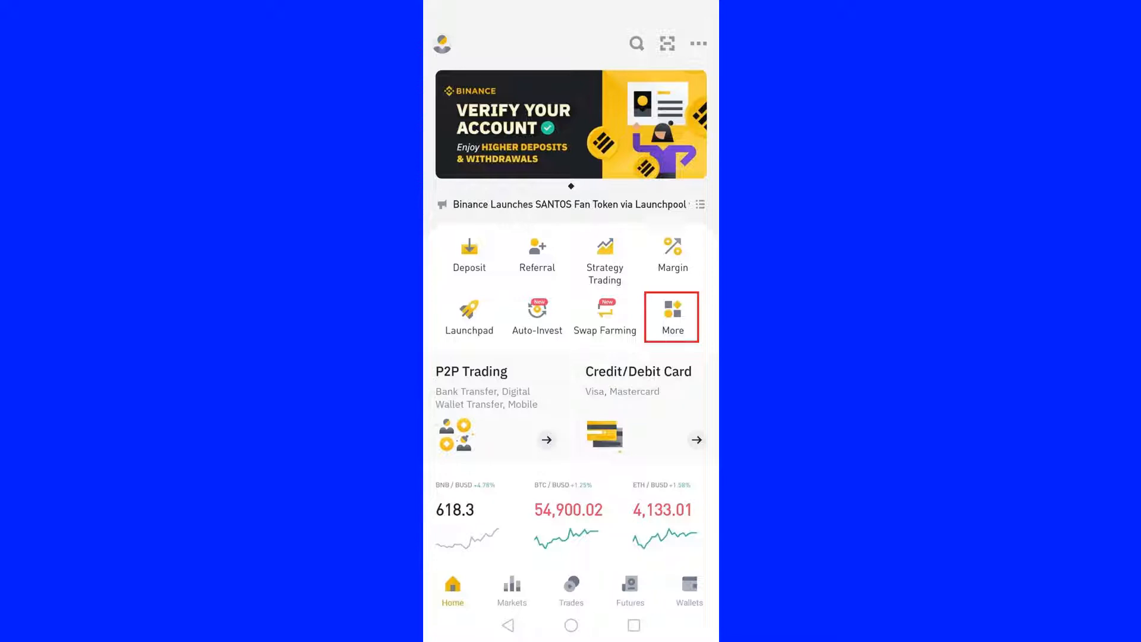
- Open Binance's API Management from More, under Others
click(671, 317)
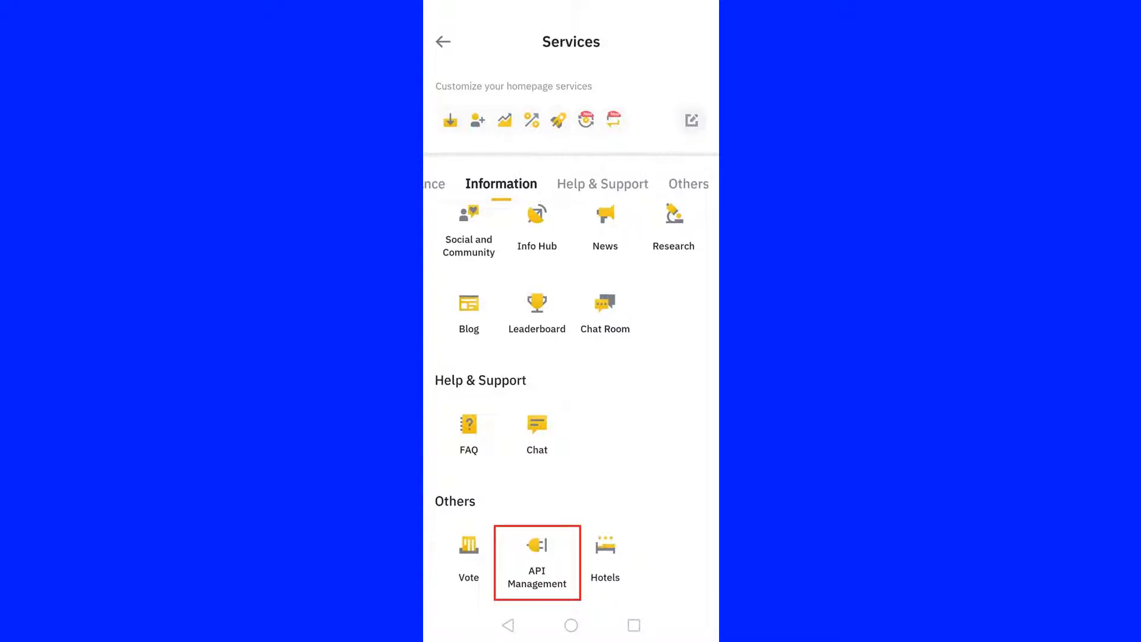
click(537, 554)
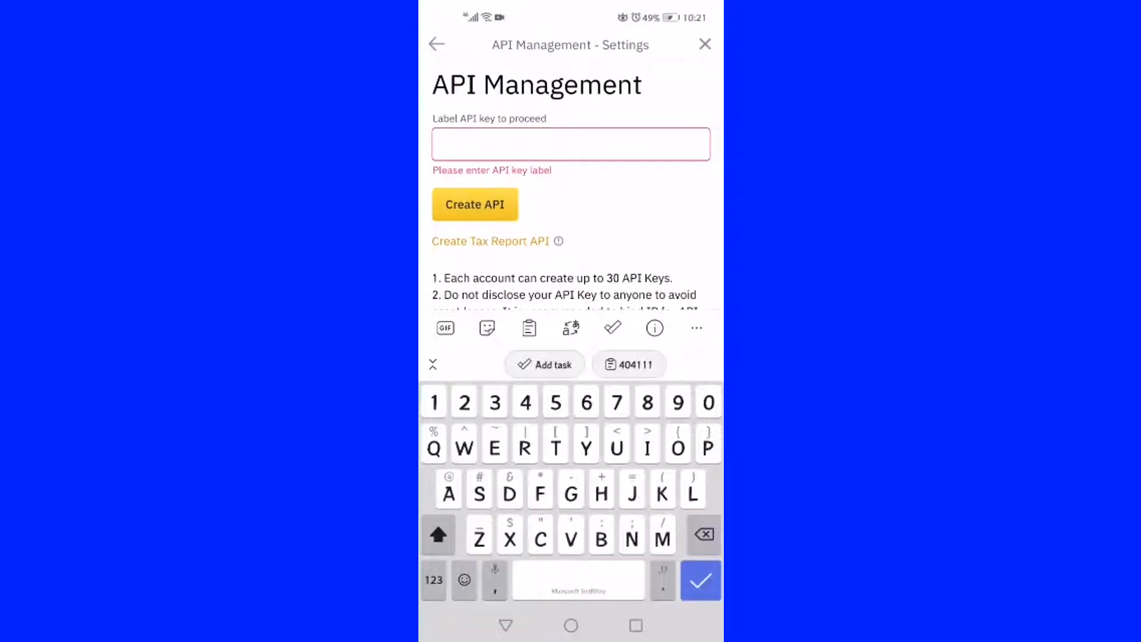
- Label a new Binance API key 'RoyalQ' and start creating it
text(Roy)
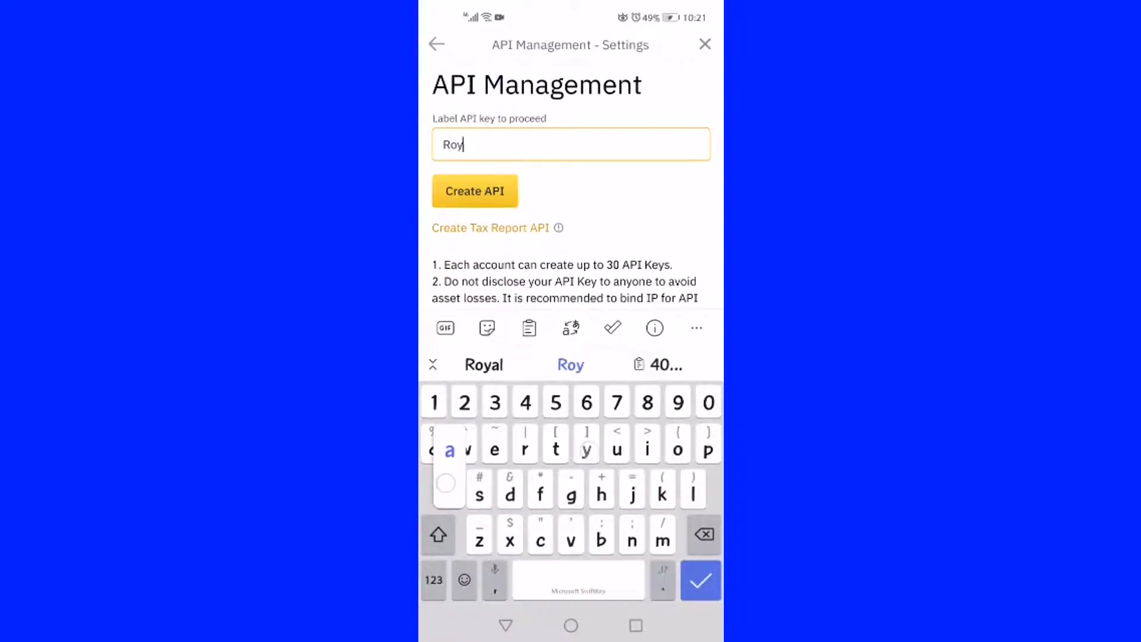
text(al)
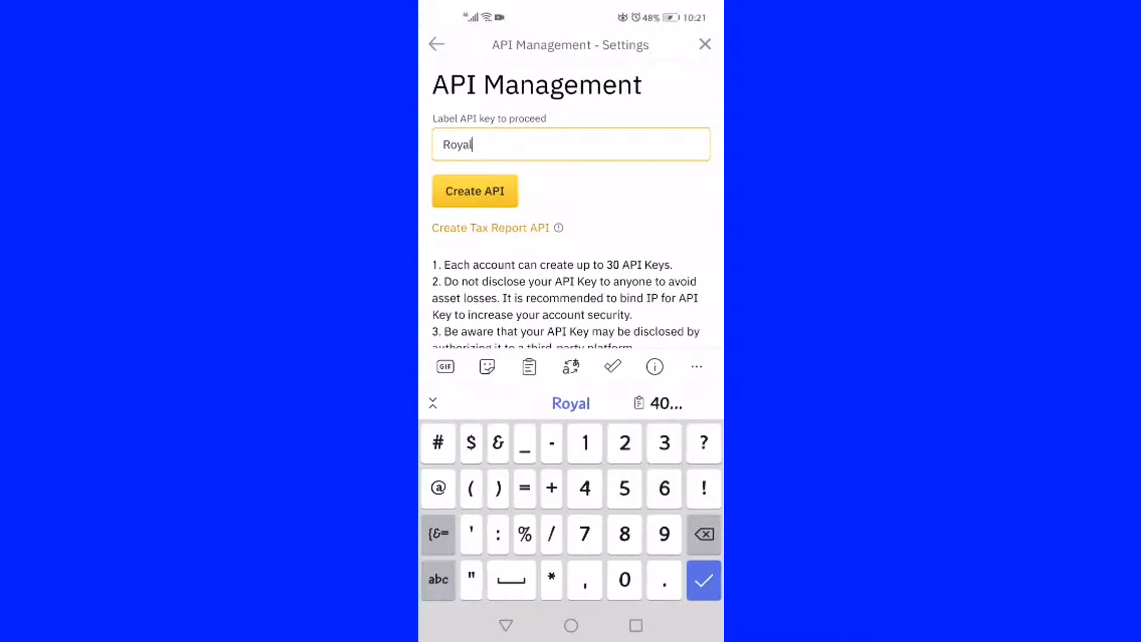
text(Q)
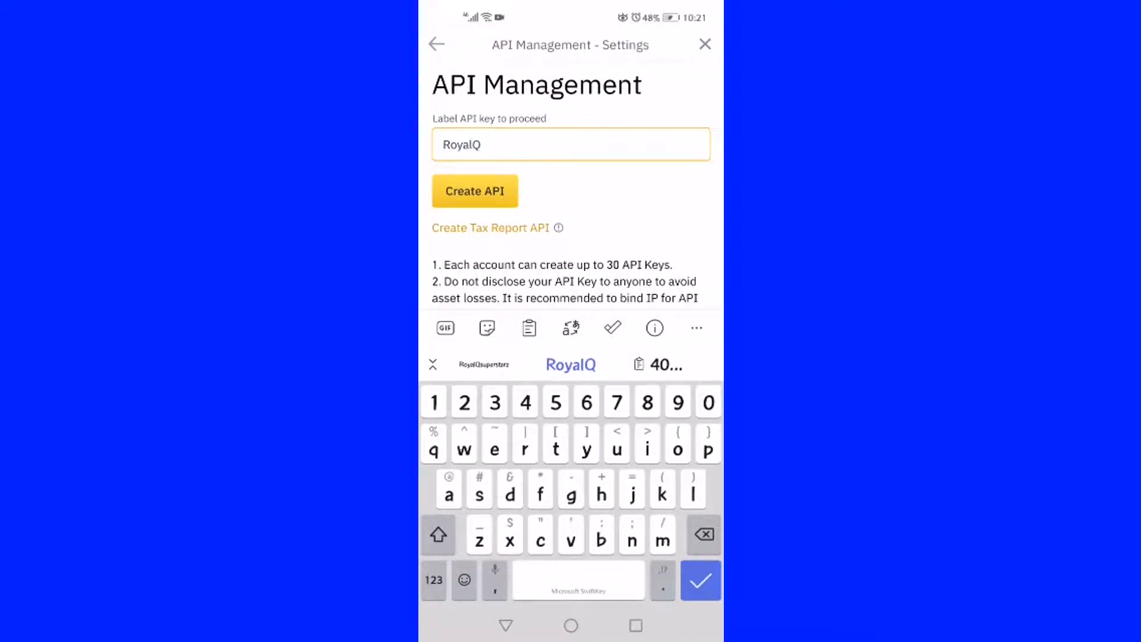
click(473, 190)
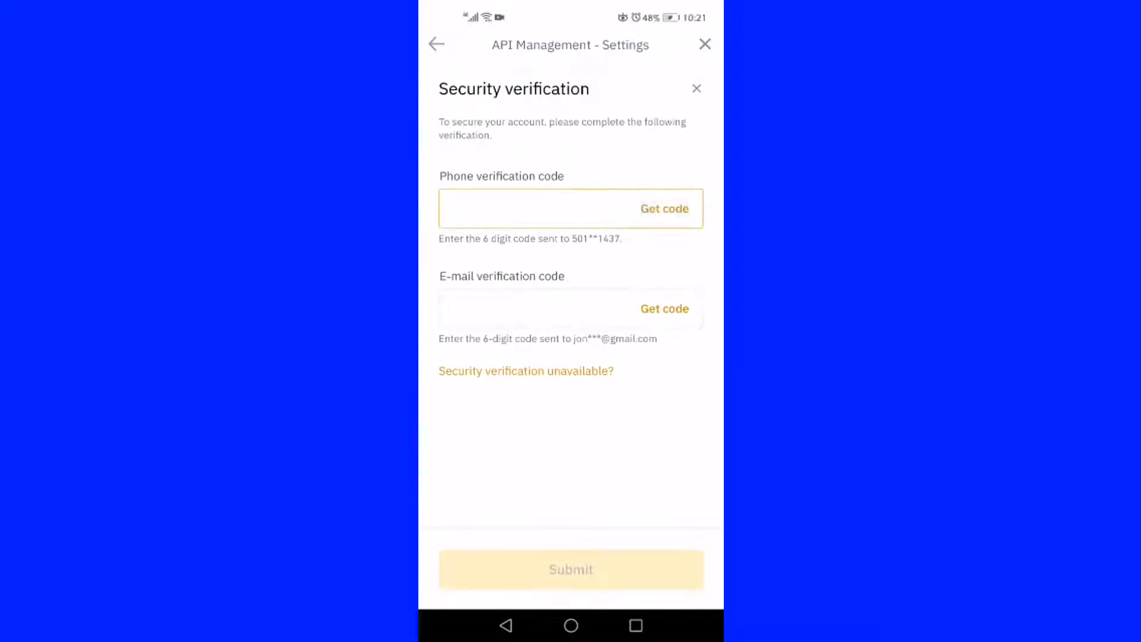
- Complete the key's security verification with the phone verification code
click(665, 309)
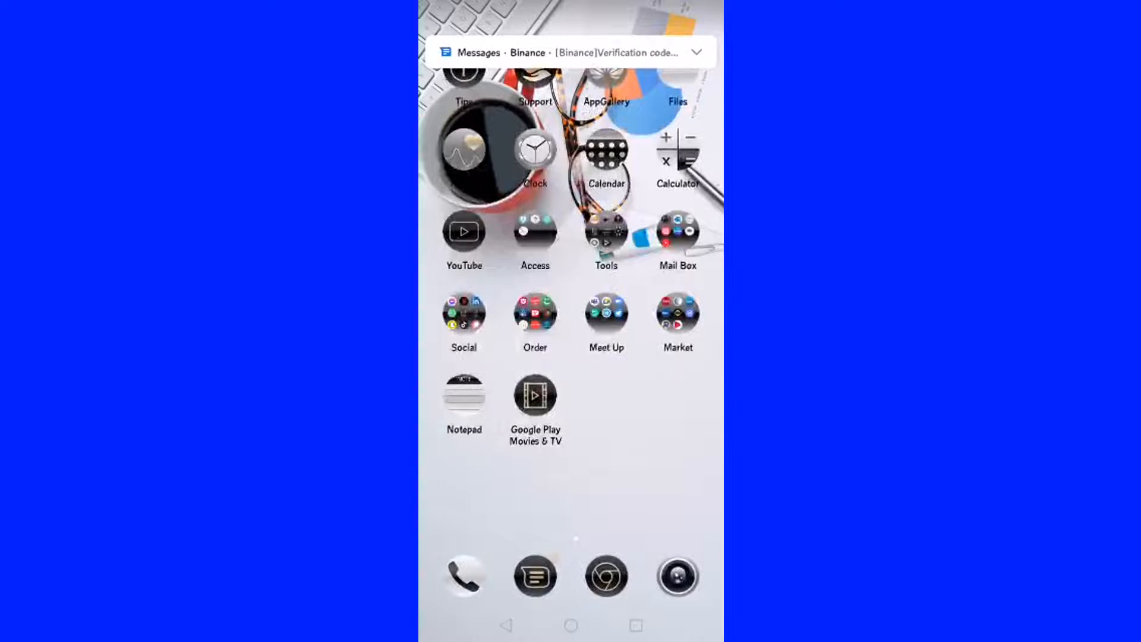
click(571, 52)
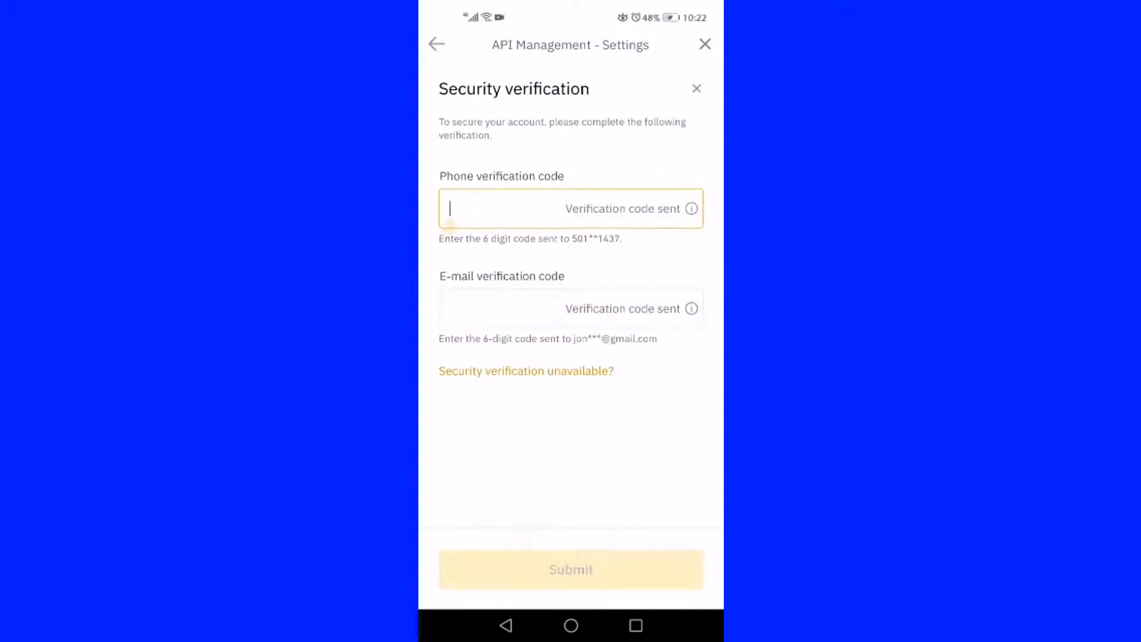
click(570, 570)
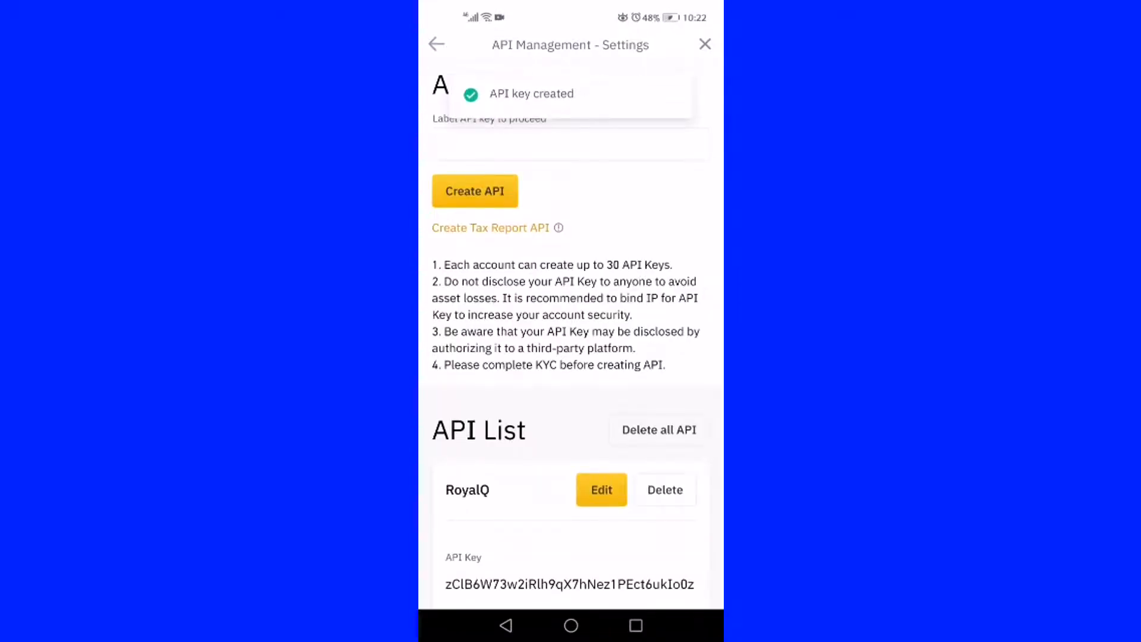
- Scroll the API list to view the RoyalQ key's API key and secret key
scroll(down, 3)
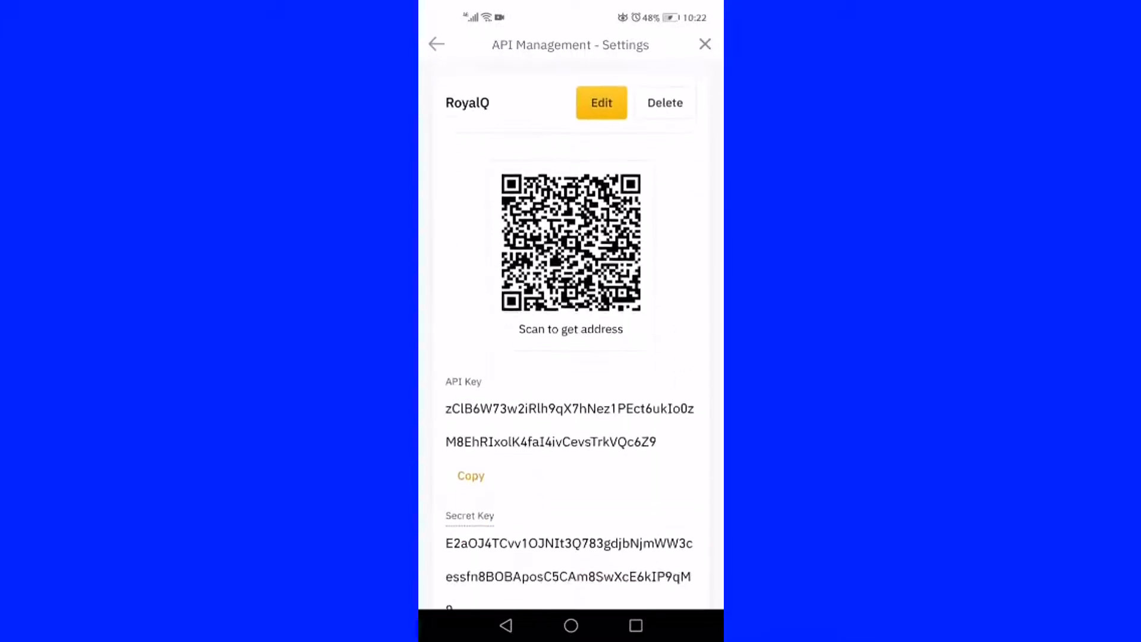
scroll(down, 3)
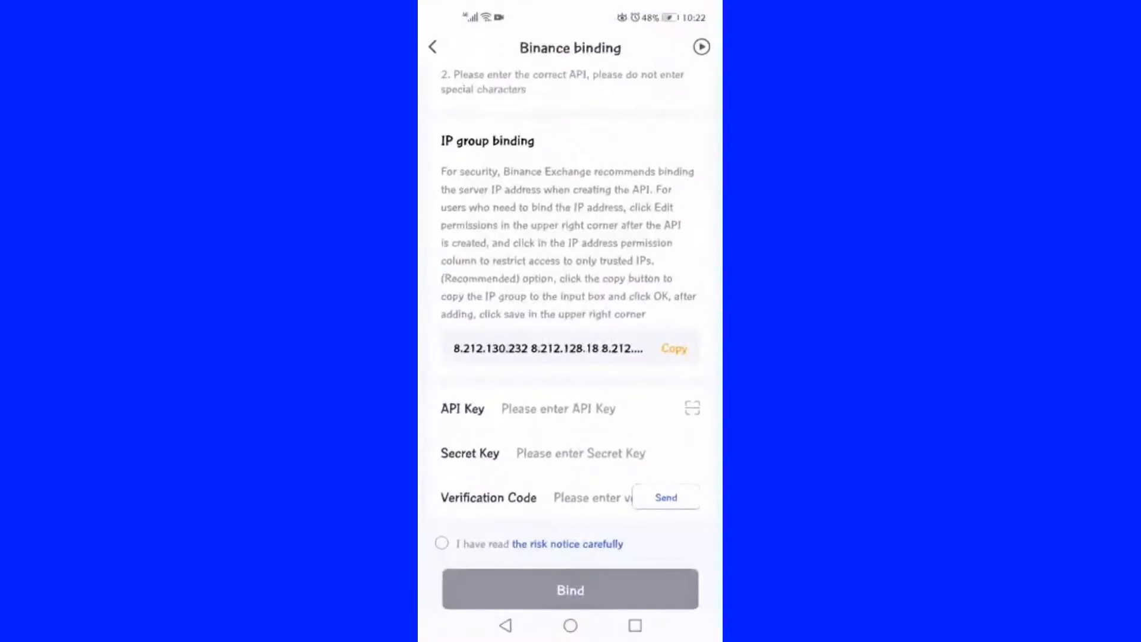
- Copy Royal Q's server IP group for use as trusted IPs
click(557, 409)
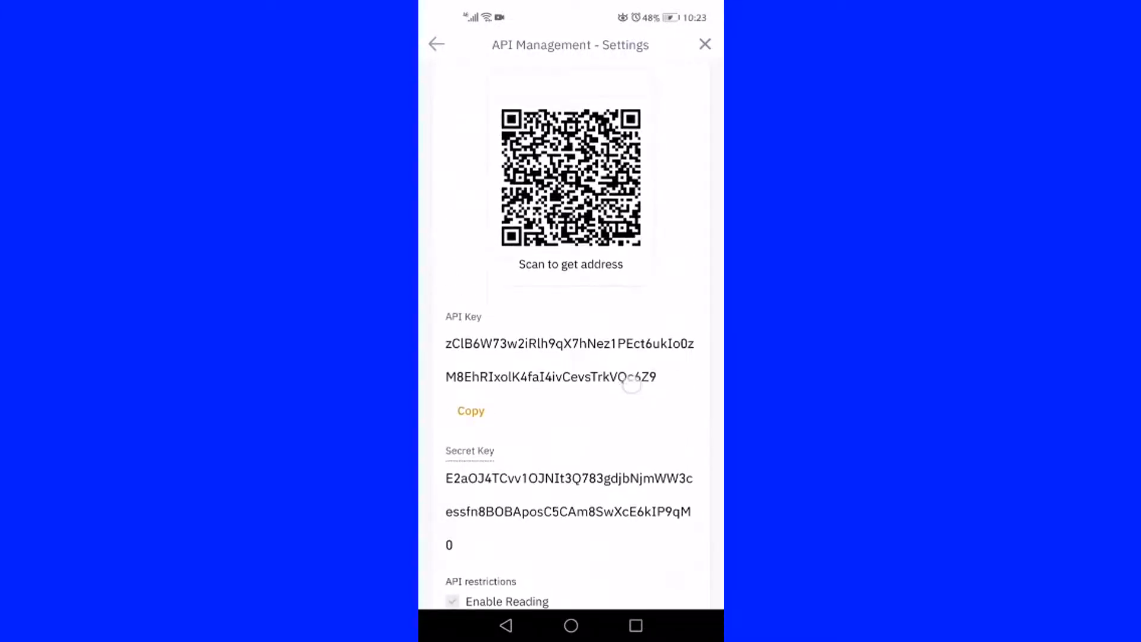
- Scroll to the RoyalQ key's API restrictions and tick Enable Spot & Margin Trading
scroll(down, 3)
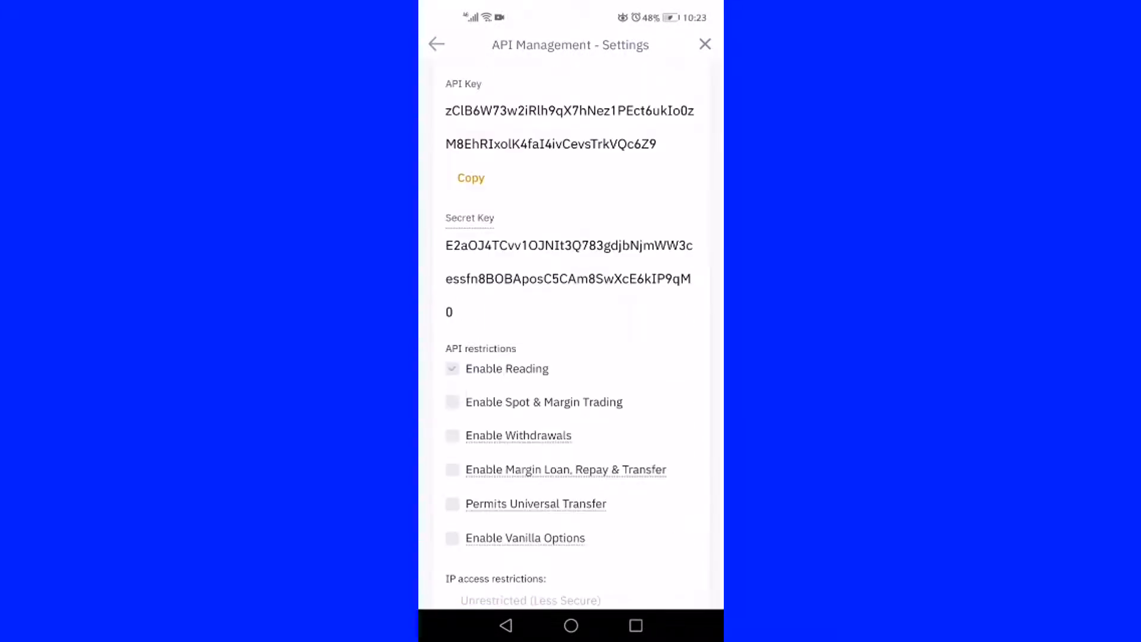
scroll(down, 3)
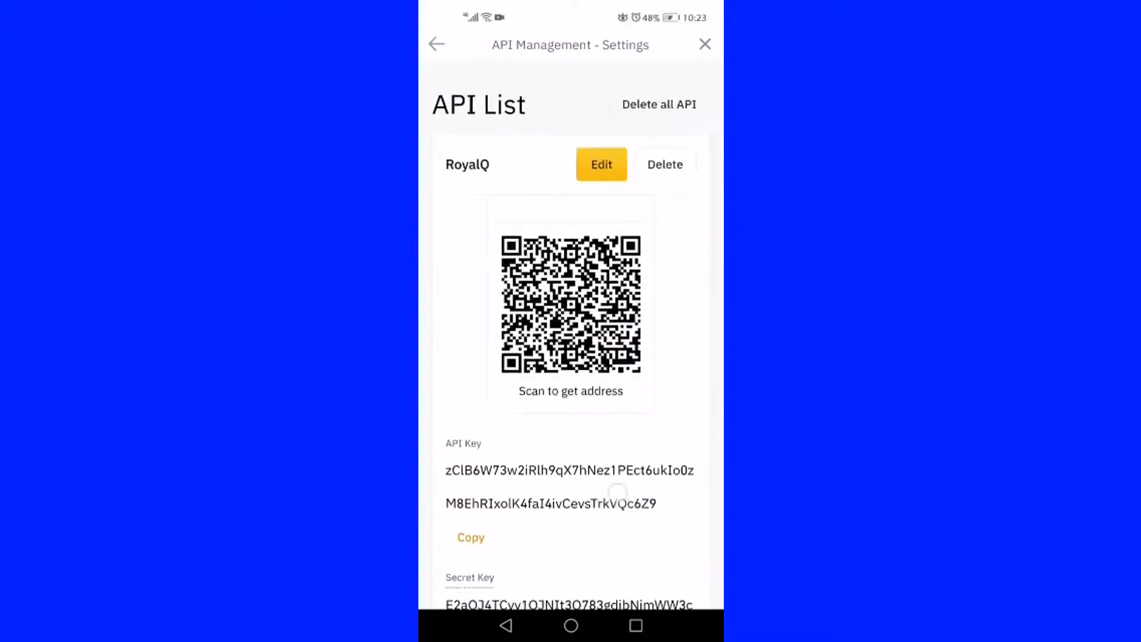
scroll(down, 3)
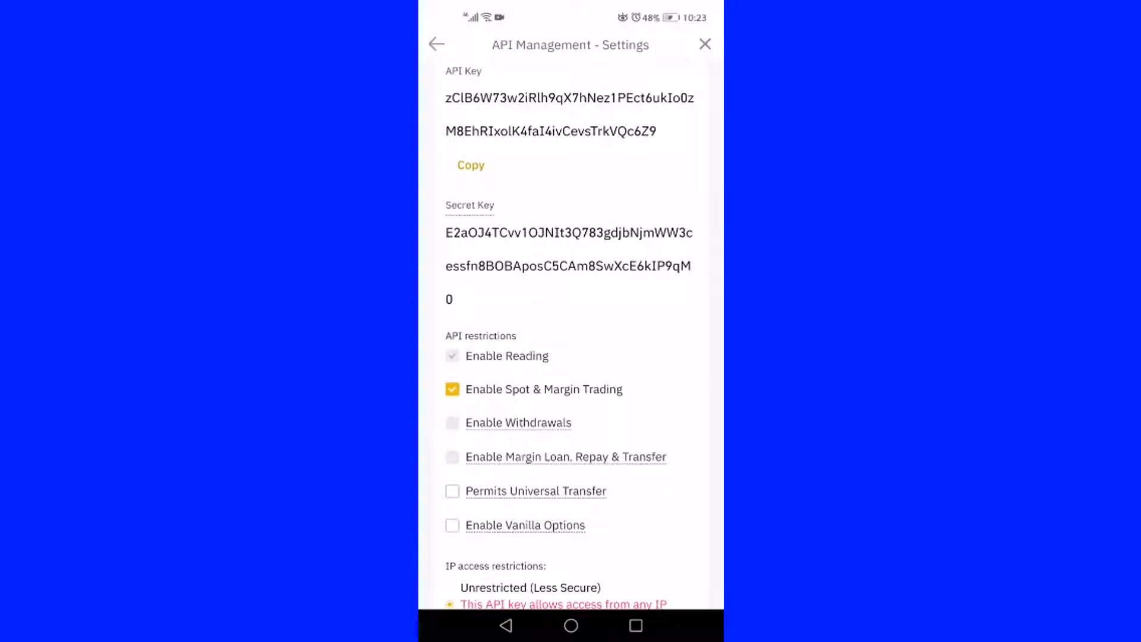
scroll(down, 3)
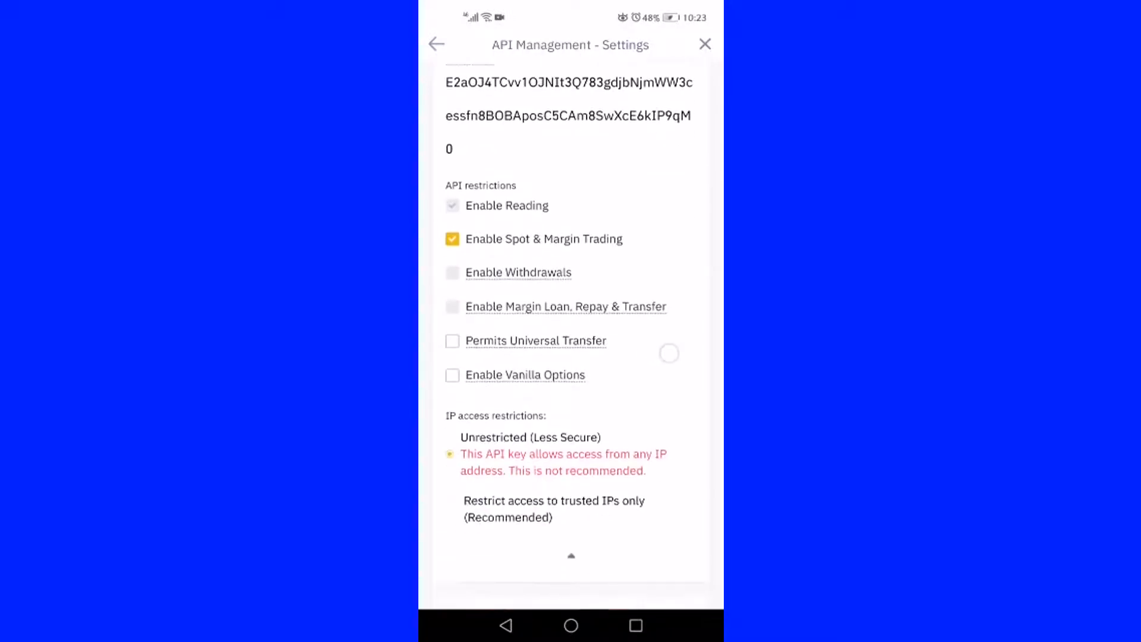
click(451, 390)
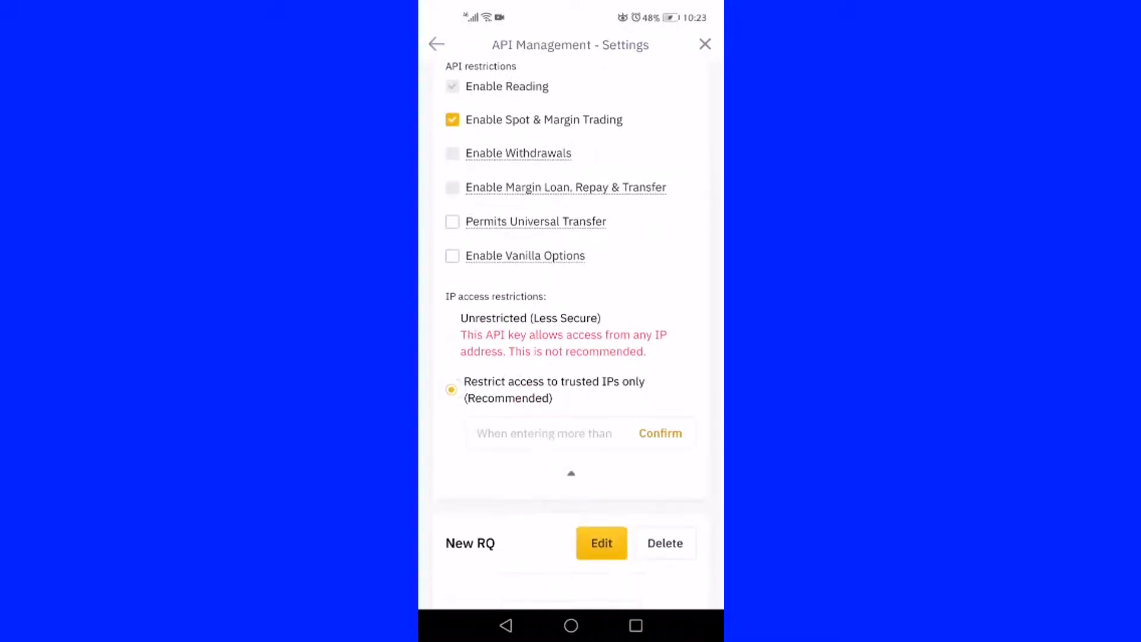
scroll(down, 3)
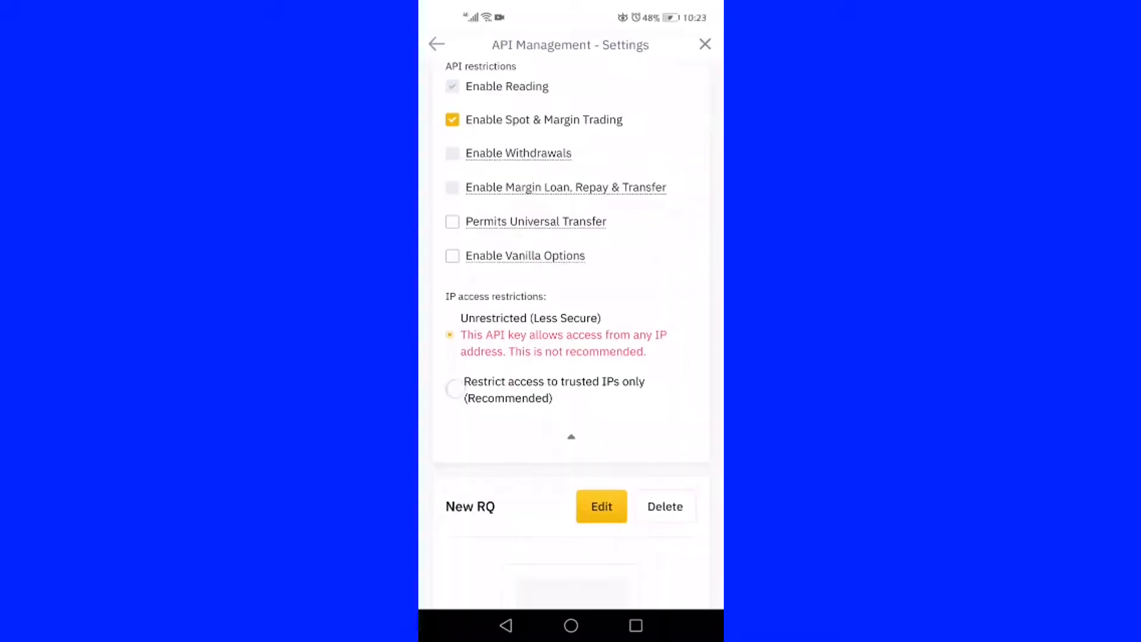
- Set the RoyalQ key to trusted IPs only and paste in Royal Q's server IP group
click(451, 389)
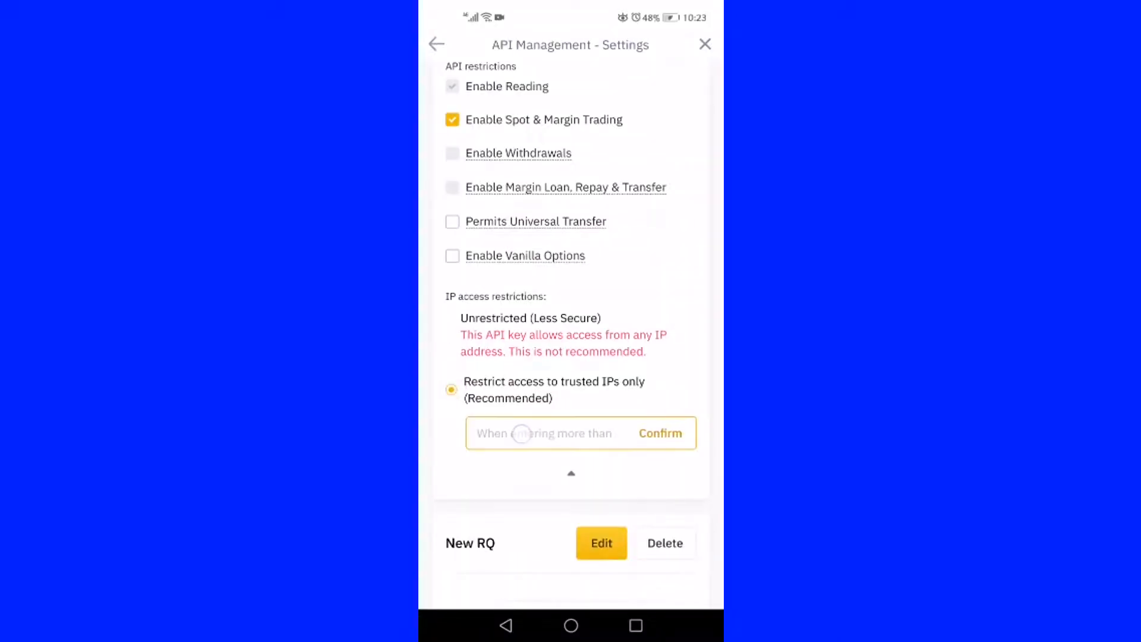
click(543, 433)
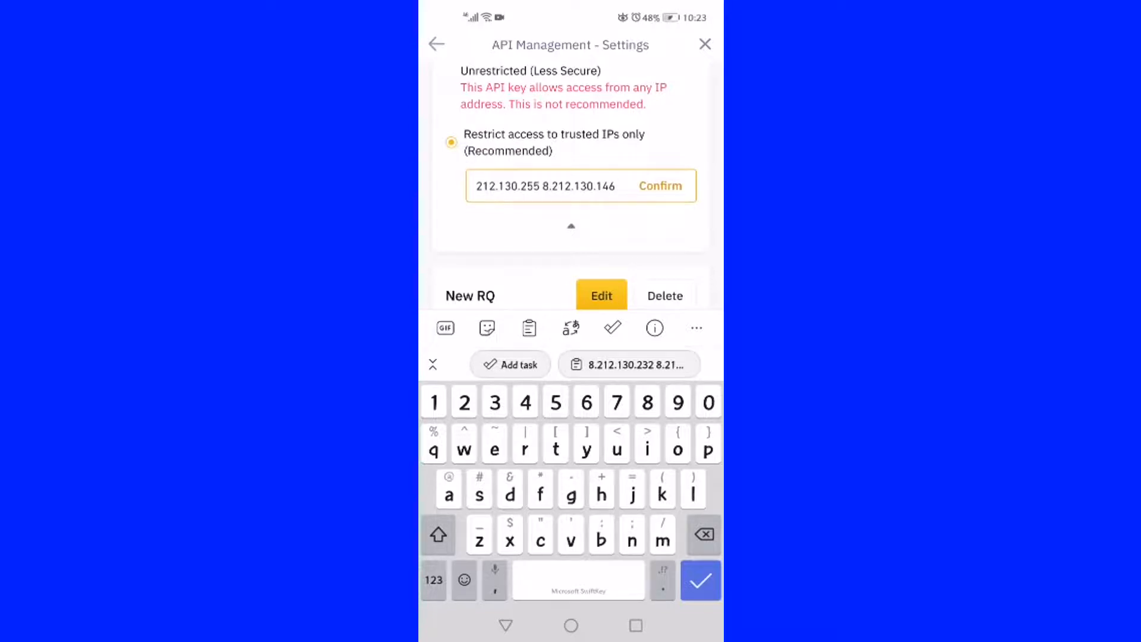
click(659, 186)
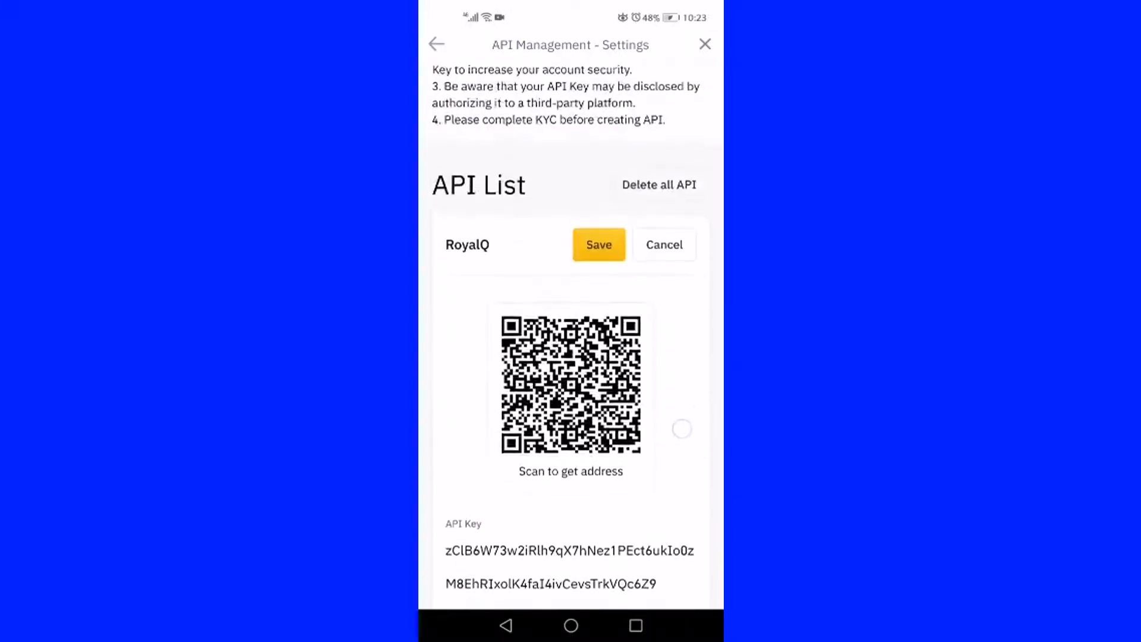
click(599, 245)
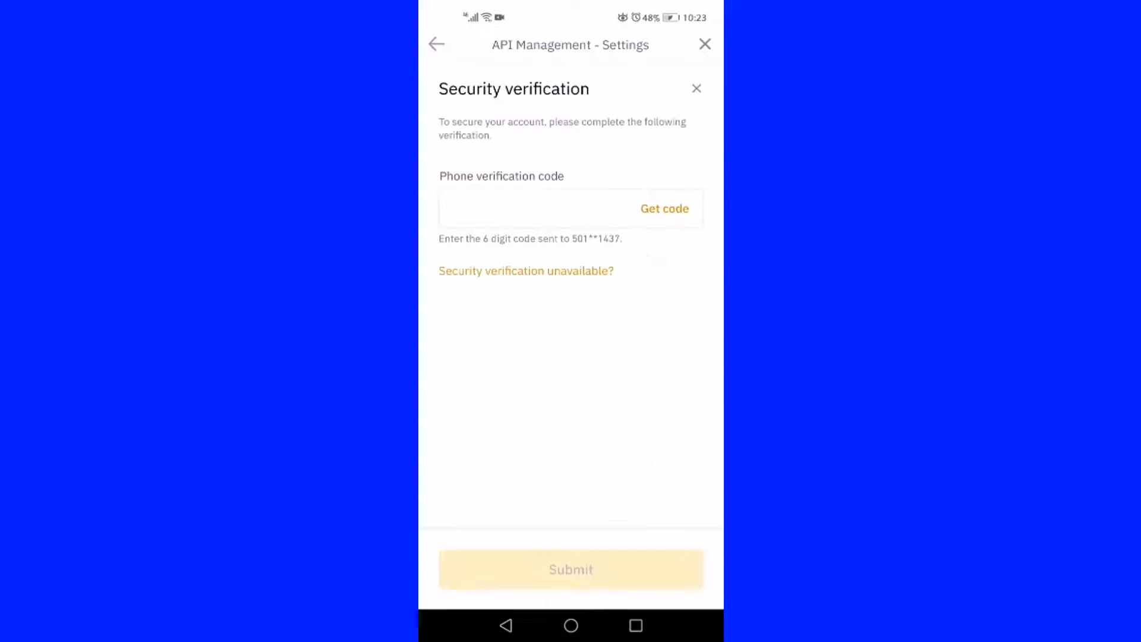
click(539, 209)
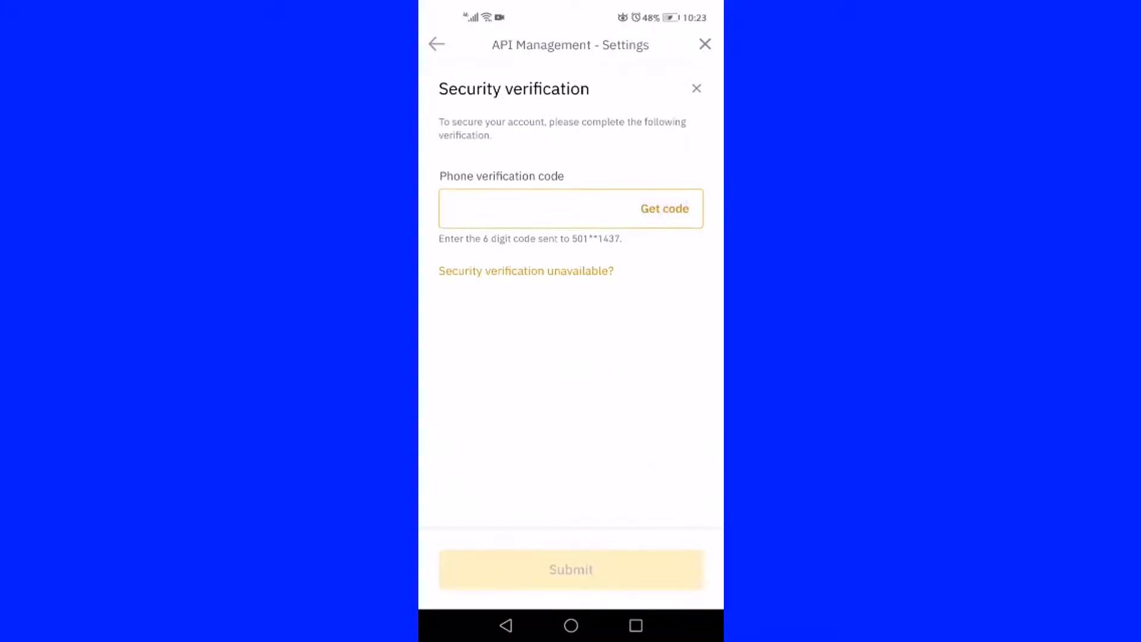
click(664, 209)
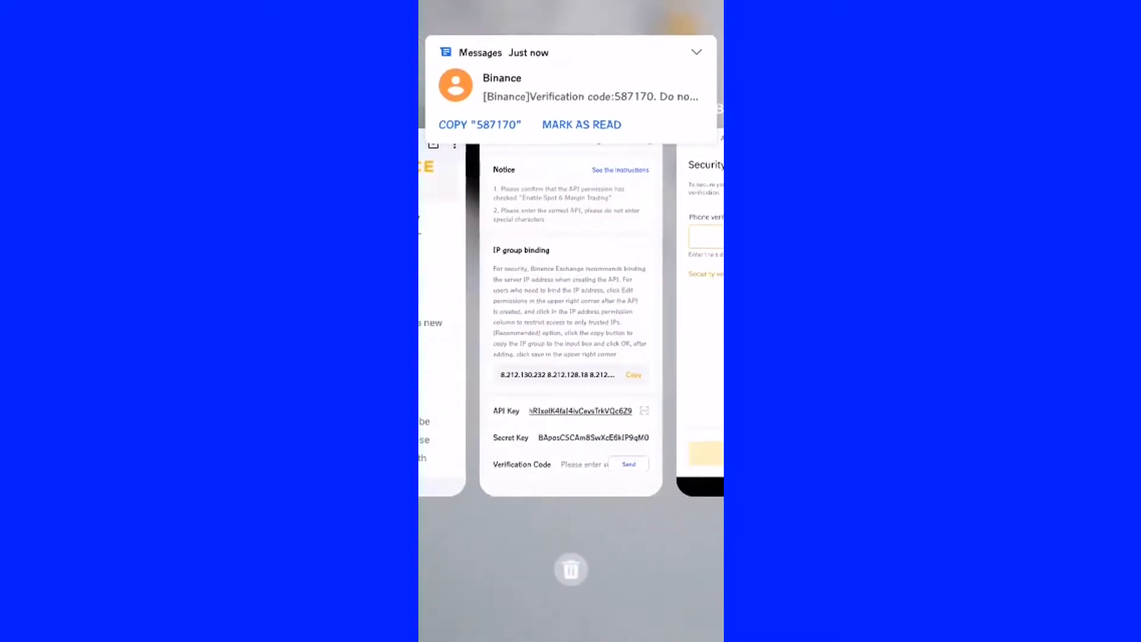
click(480, 124)
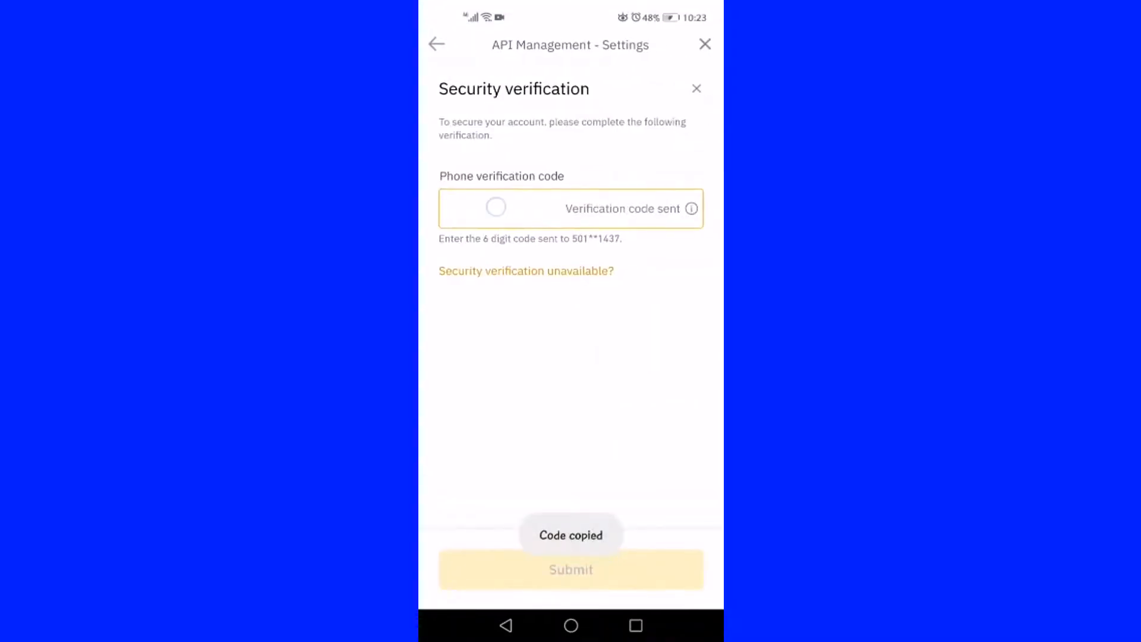
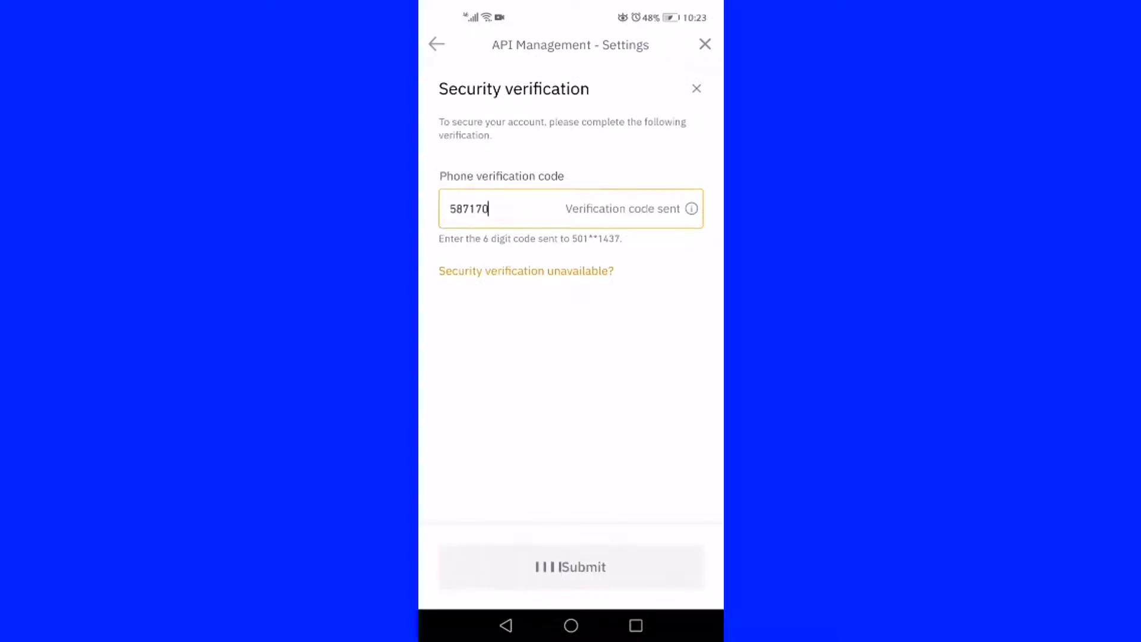
click(570, 567)
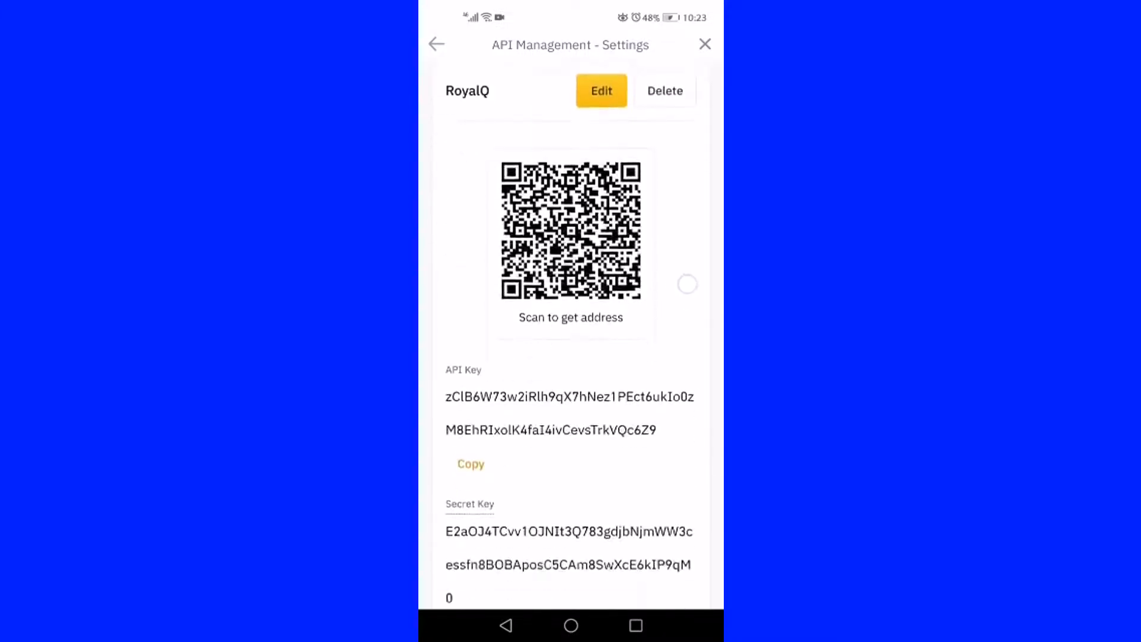
scroll(down, 3)
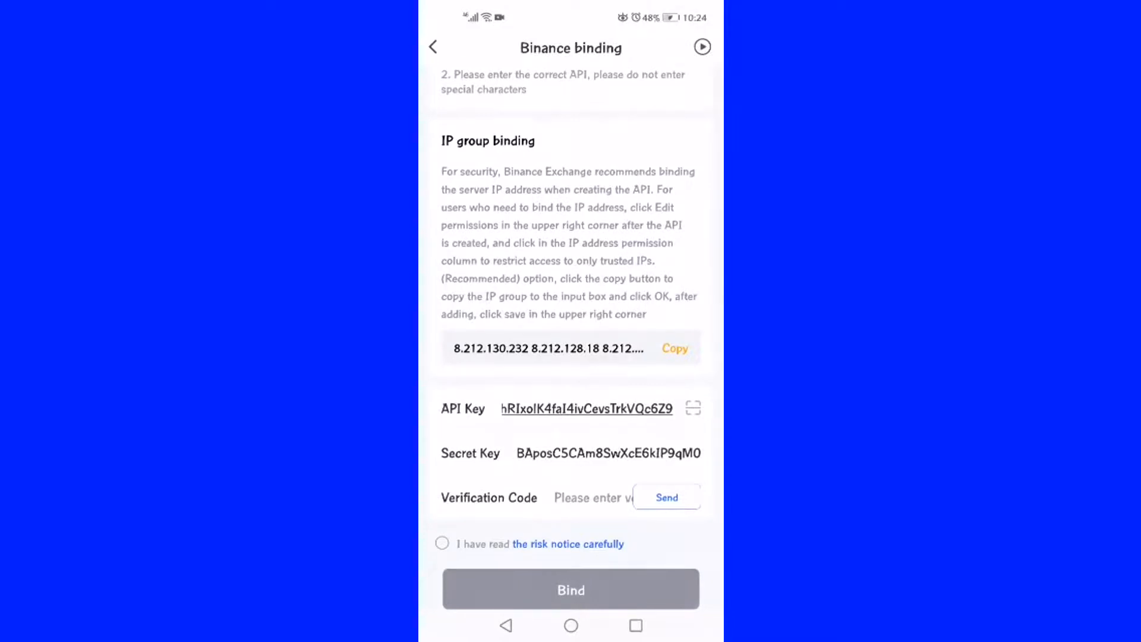
- Send the email verification code on Royal Q's Binance binding page
click(674, 348)
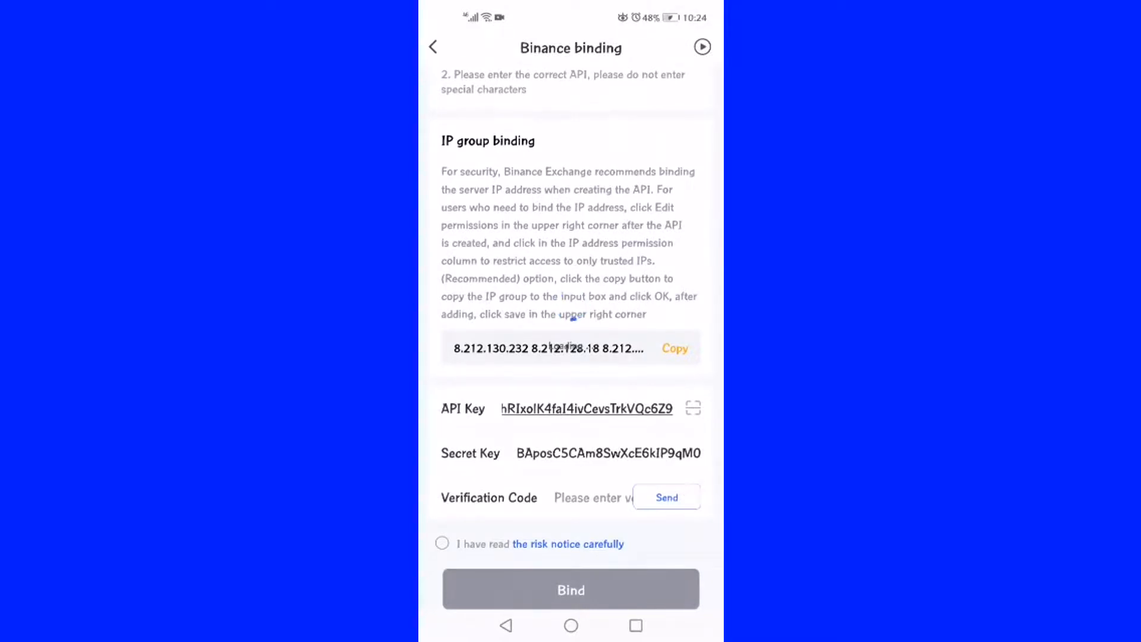
click(665, 497)
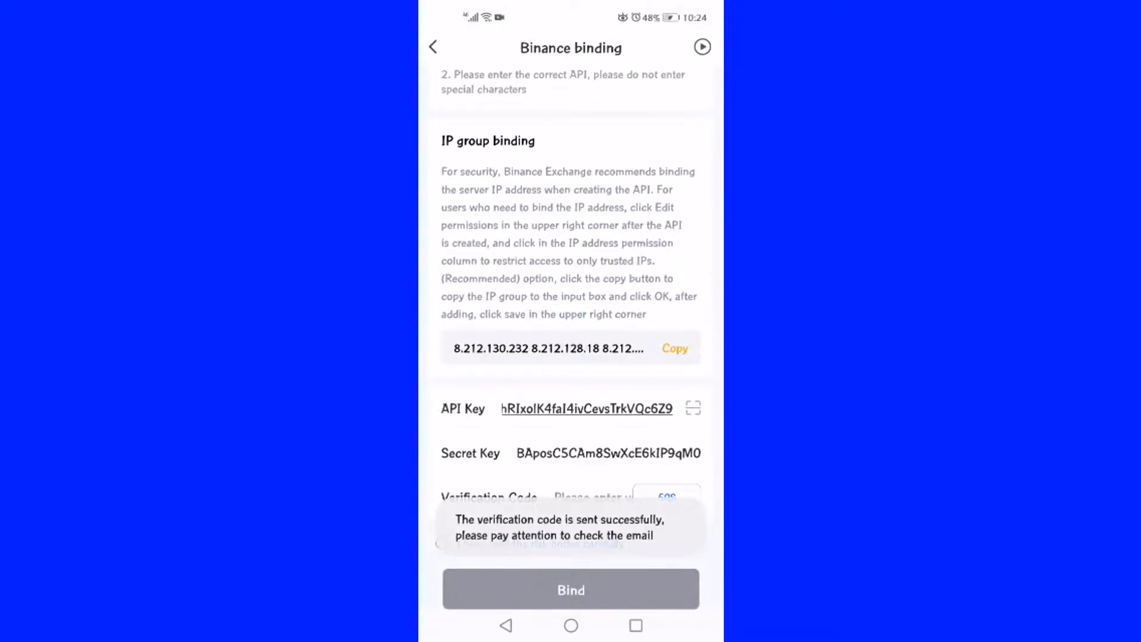